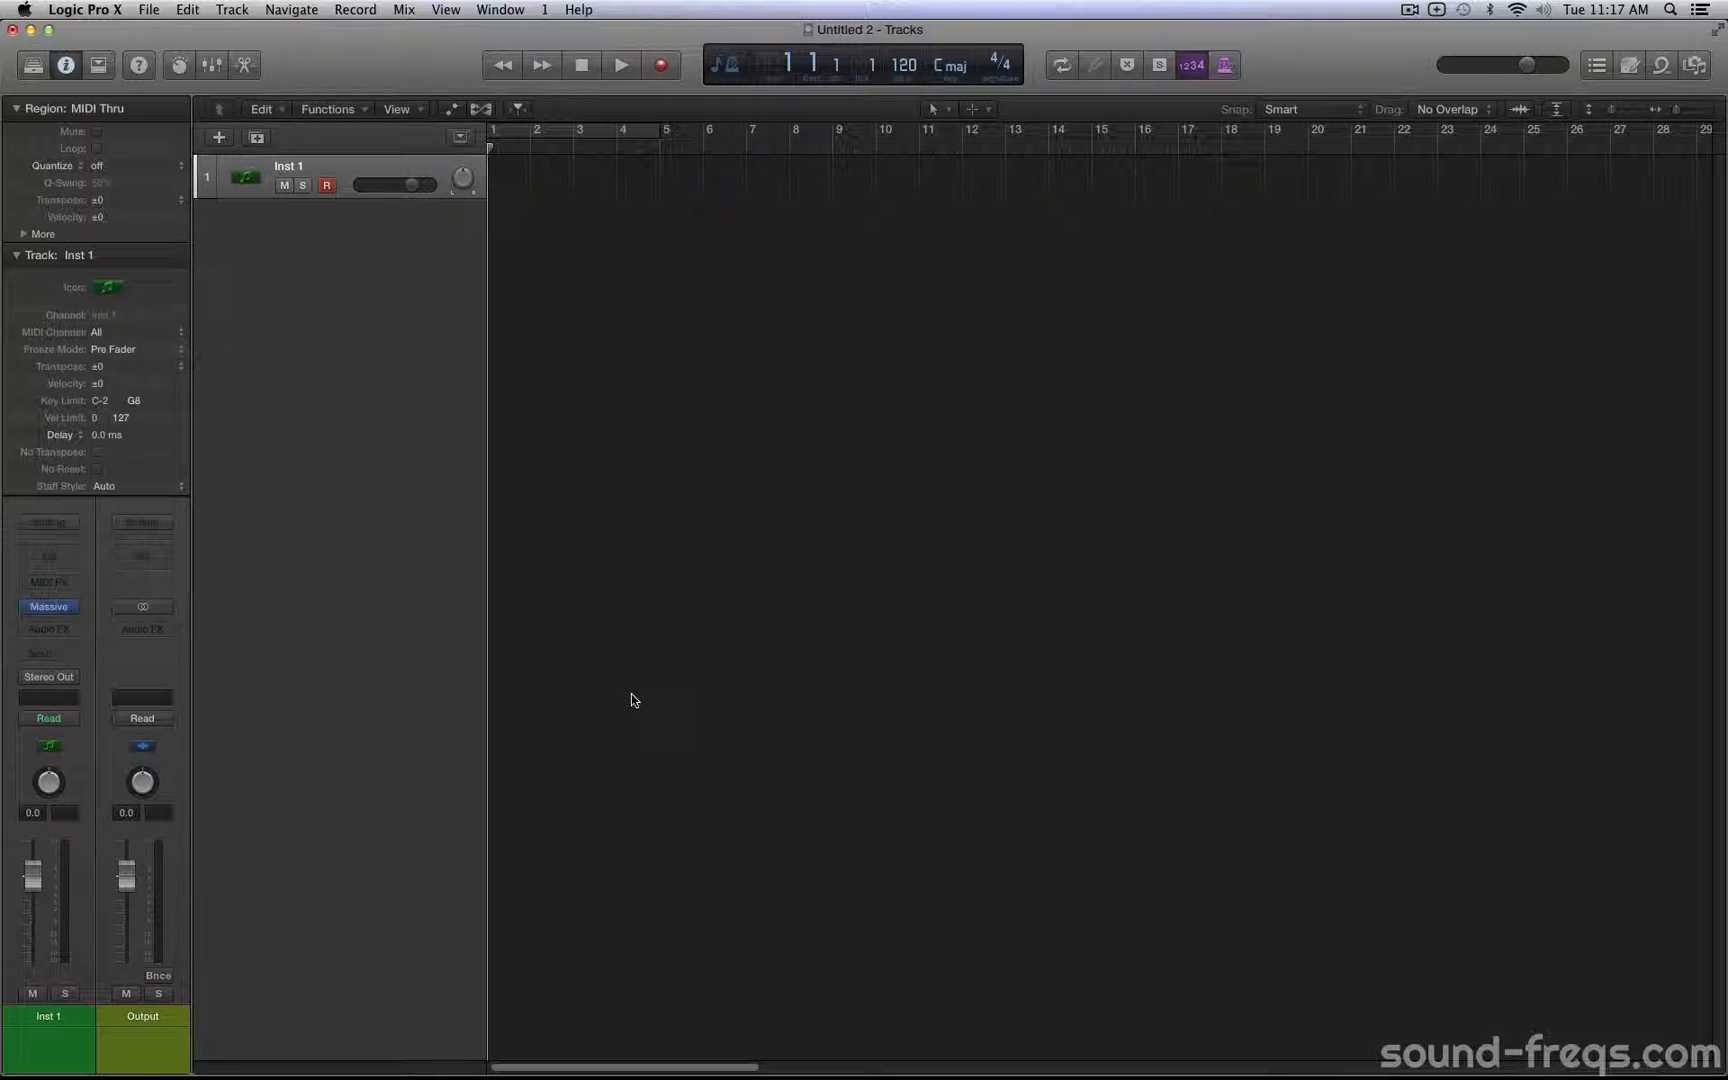
pyautogui.moveTo(239, 562)
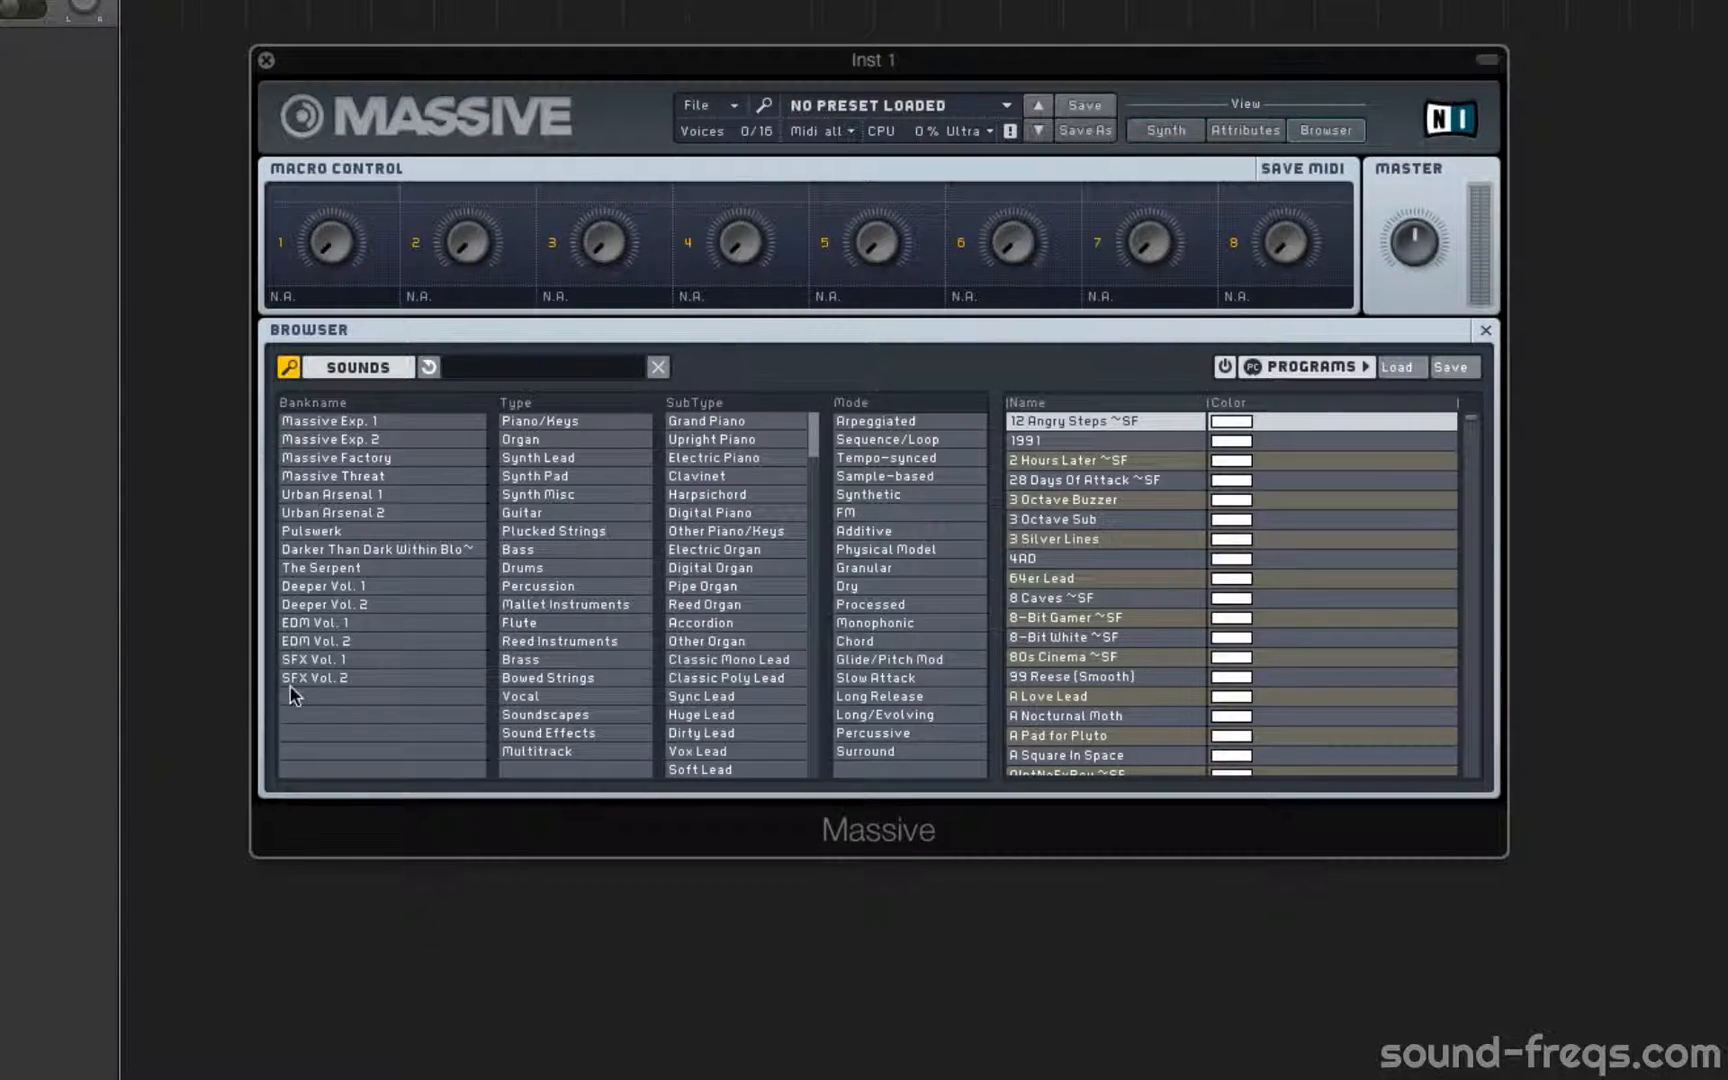
# Filter Massive's preset browser on Inst 1 to show only SFX Vol. 1 bank presets
pyautogui.click(314, 659)
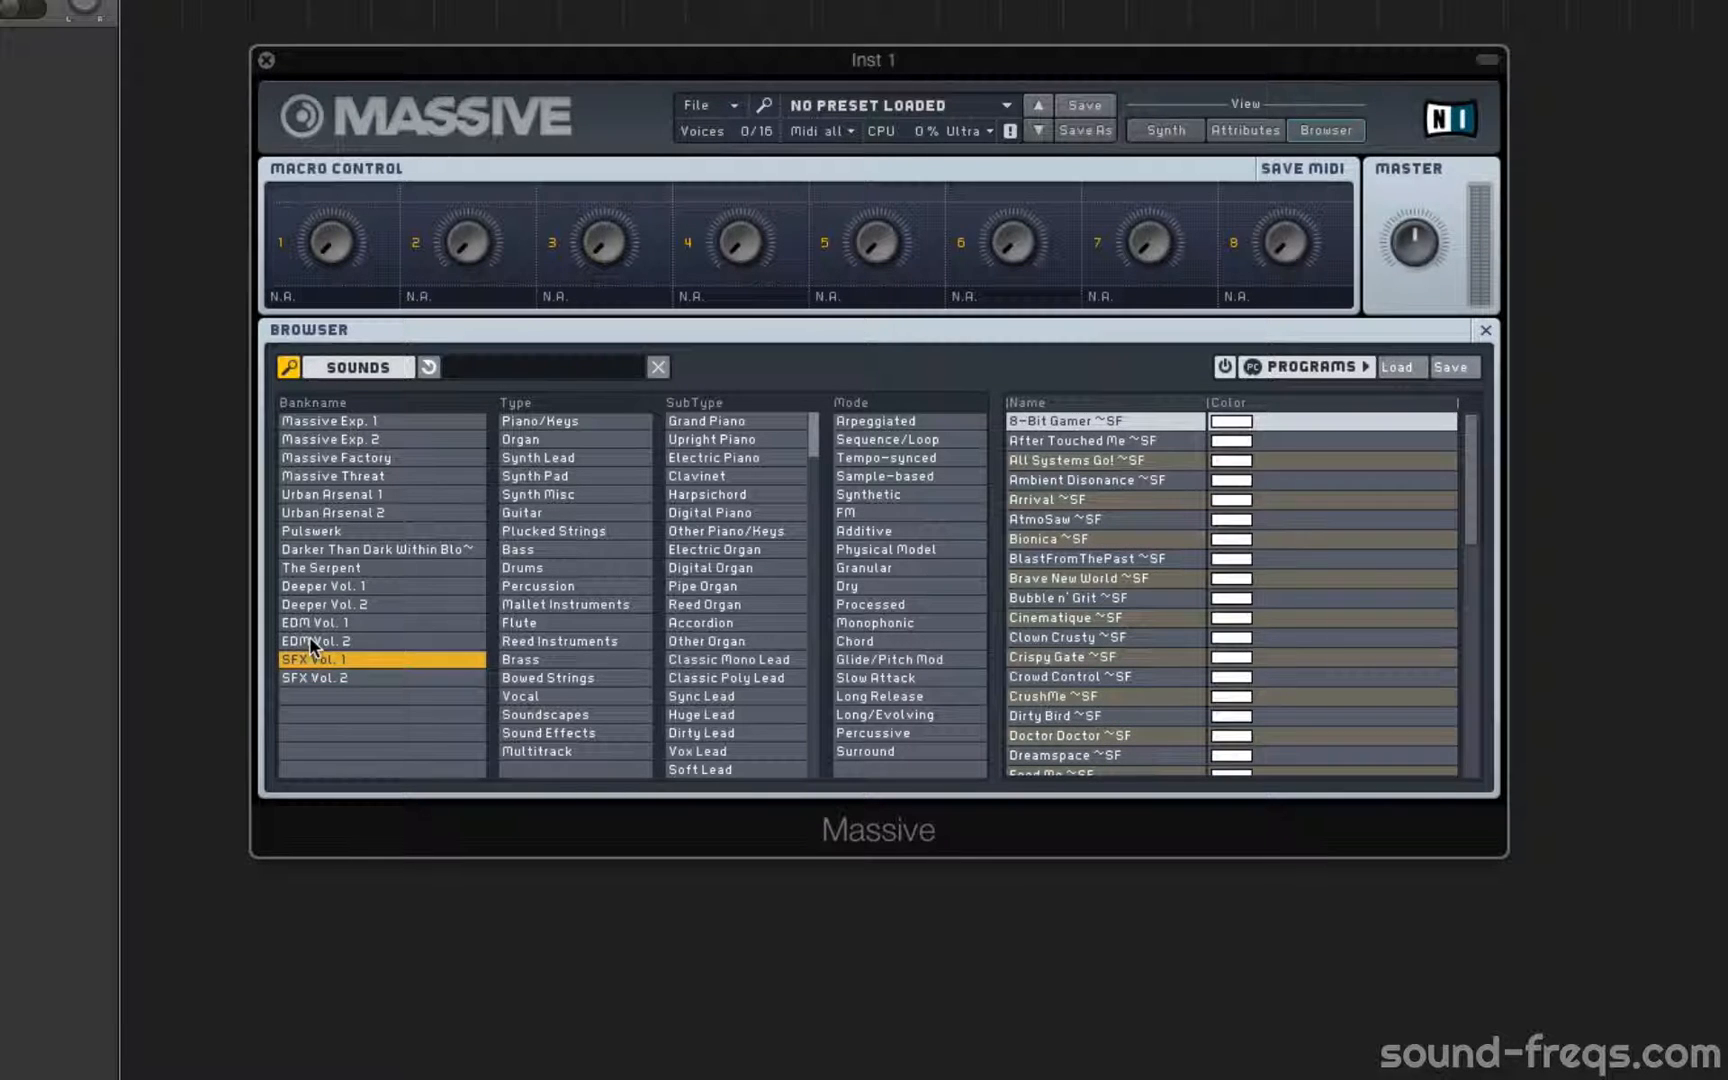
pyautogui.click(320, 622)
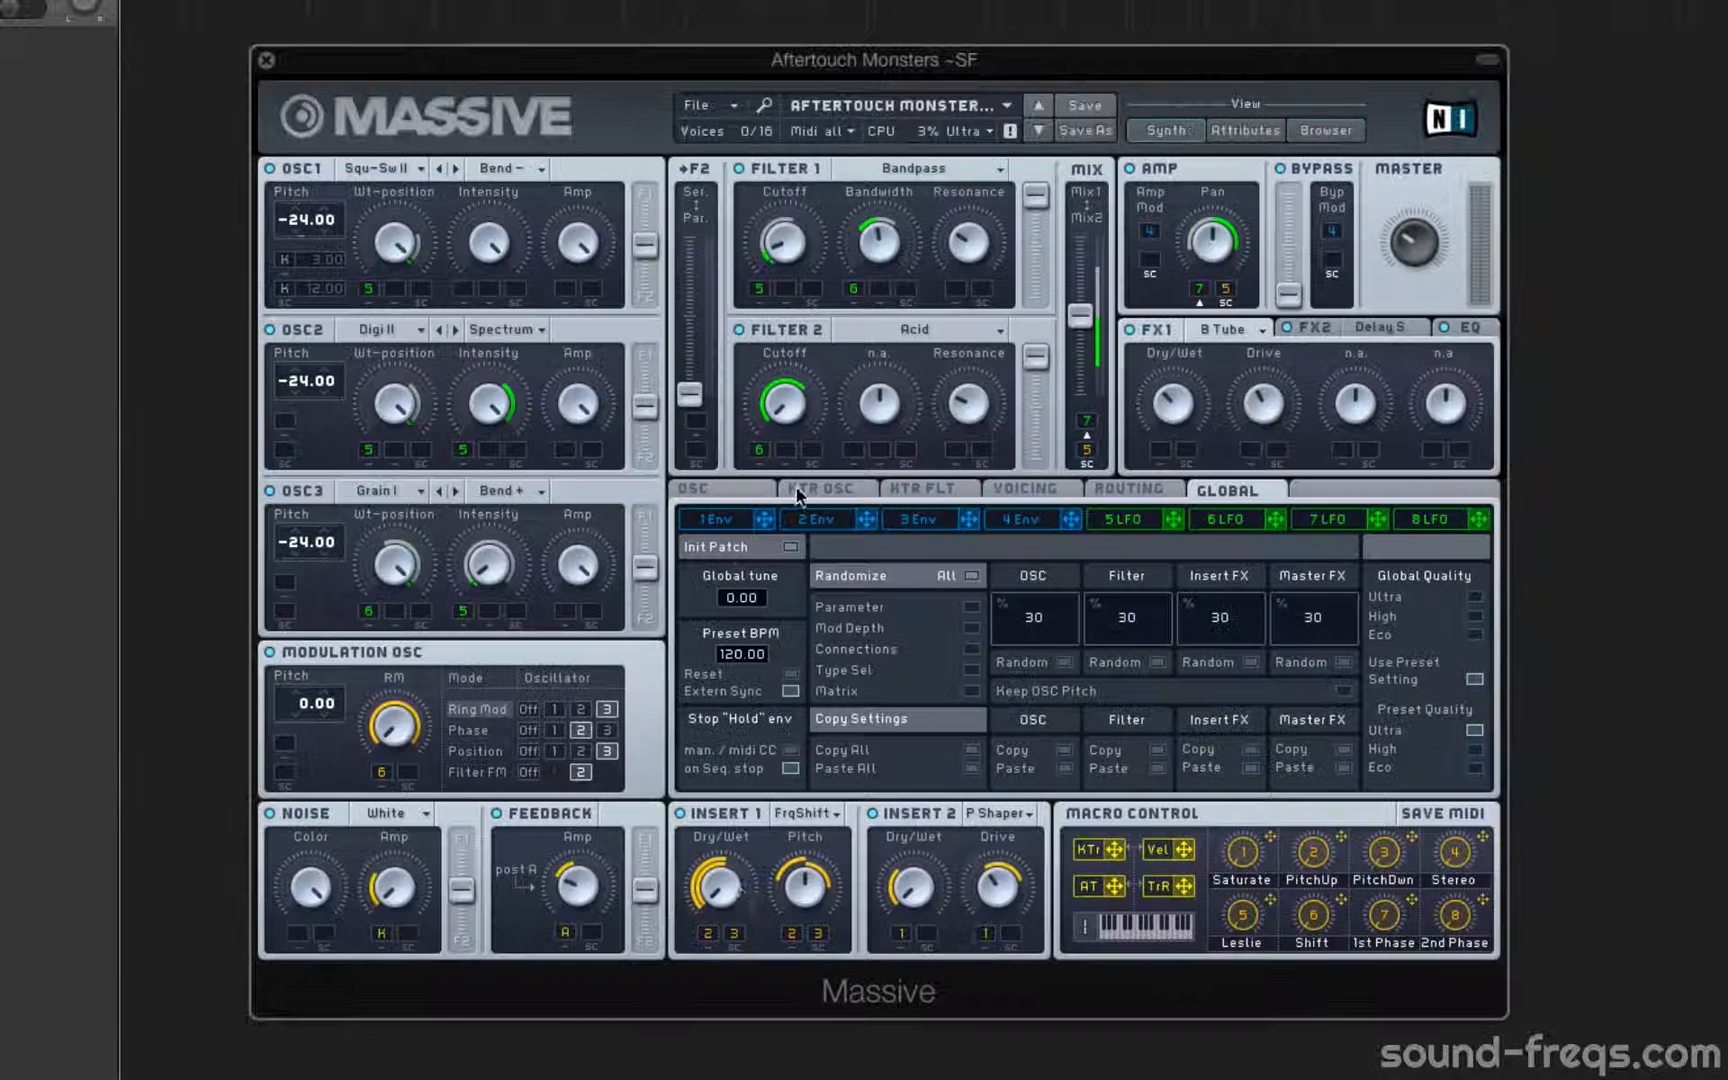
pyautogui.moveTo(705, 972)
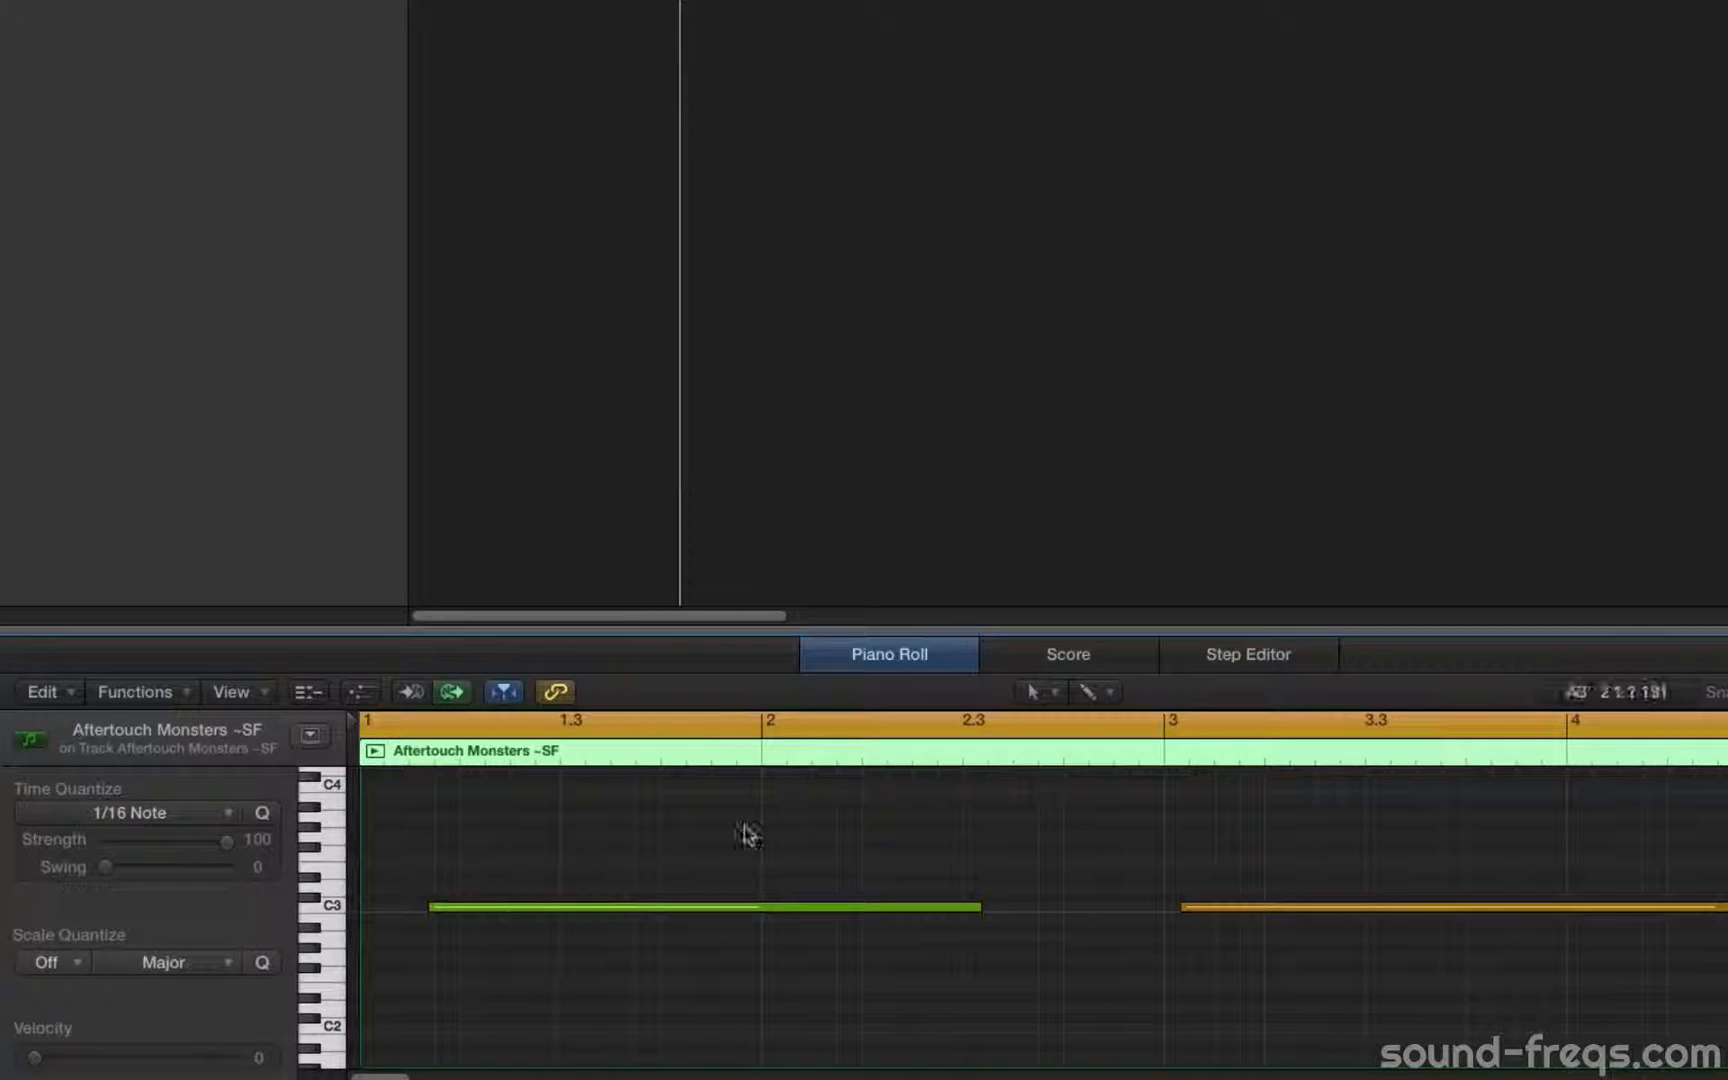
pyautogui.moveTo(654, 909)
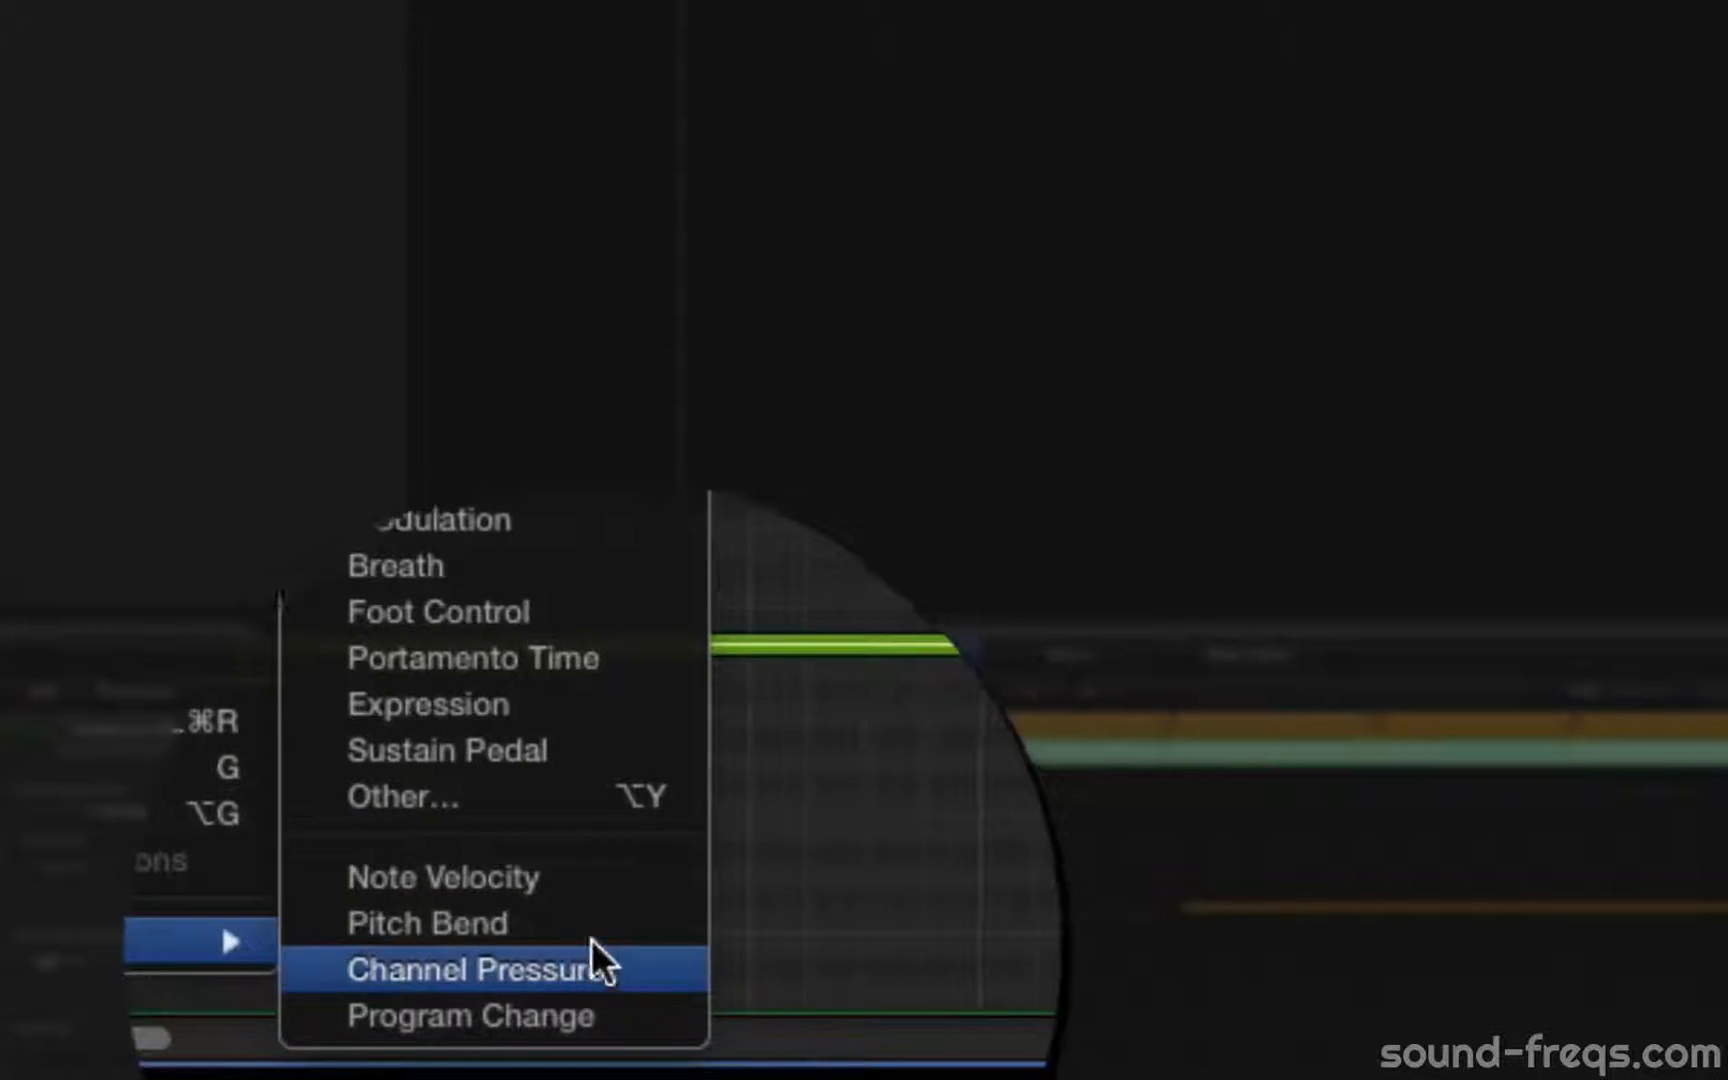
# Display the region's C-Press lane through MIDI Draw > Channel Pressure
pyautogui.click(474, 971)
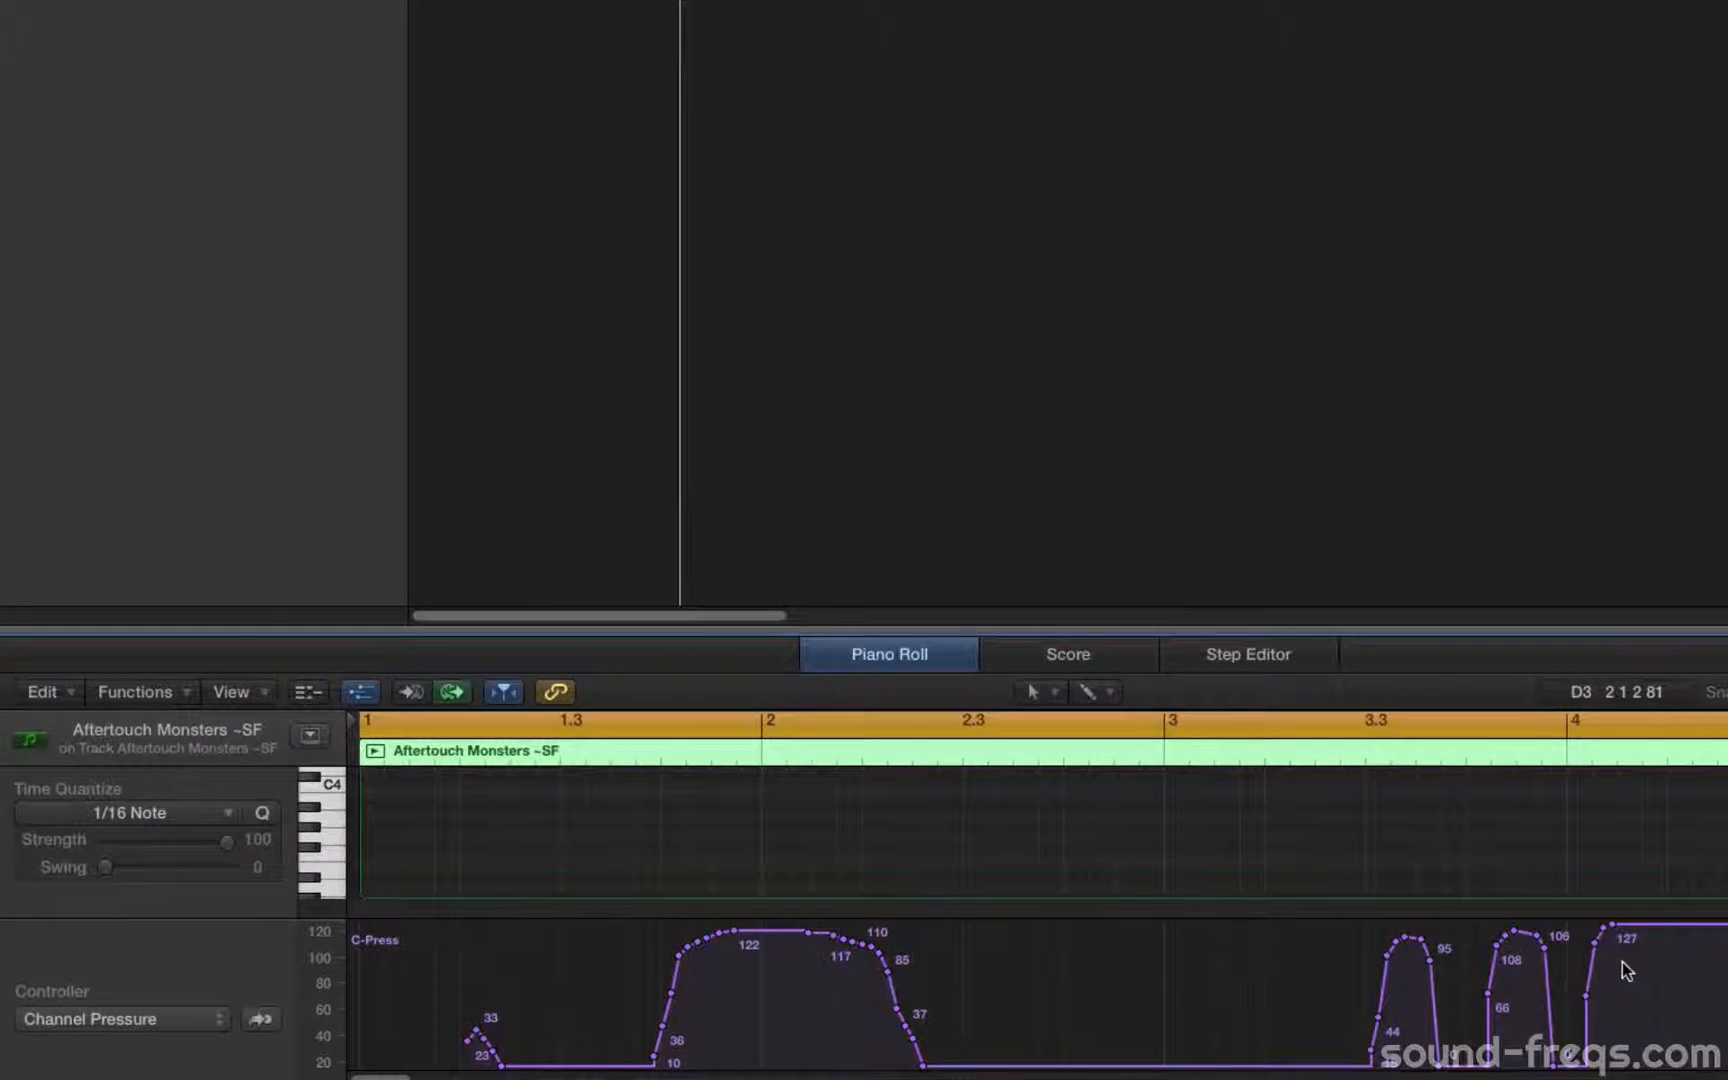
pyautogui.moveTo(1490, 1012)
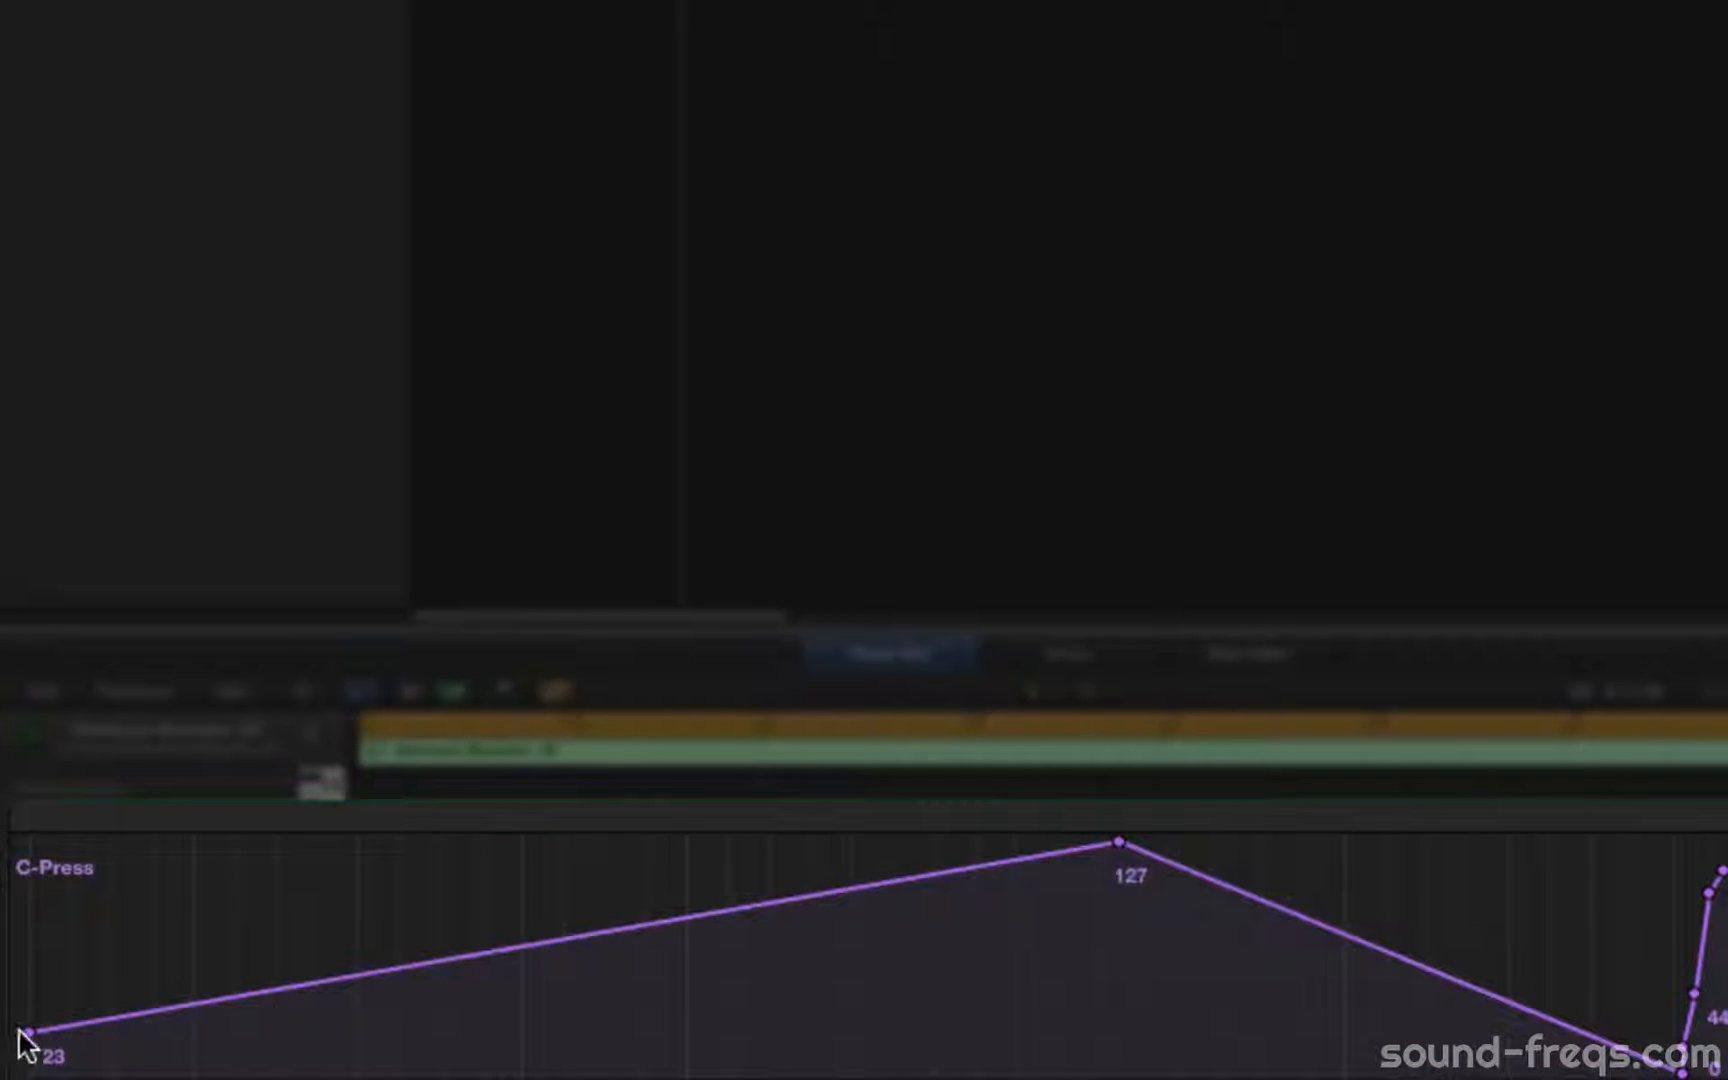
# Drop the first pressure point to 0 and bend the ramp through 65 to 127
pyautogui.moveTo(28, 1030); pyautogui.dragTo(28, 1069)
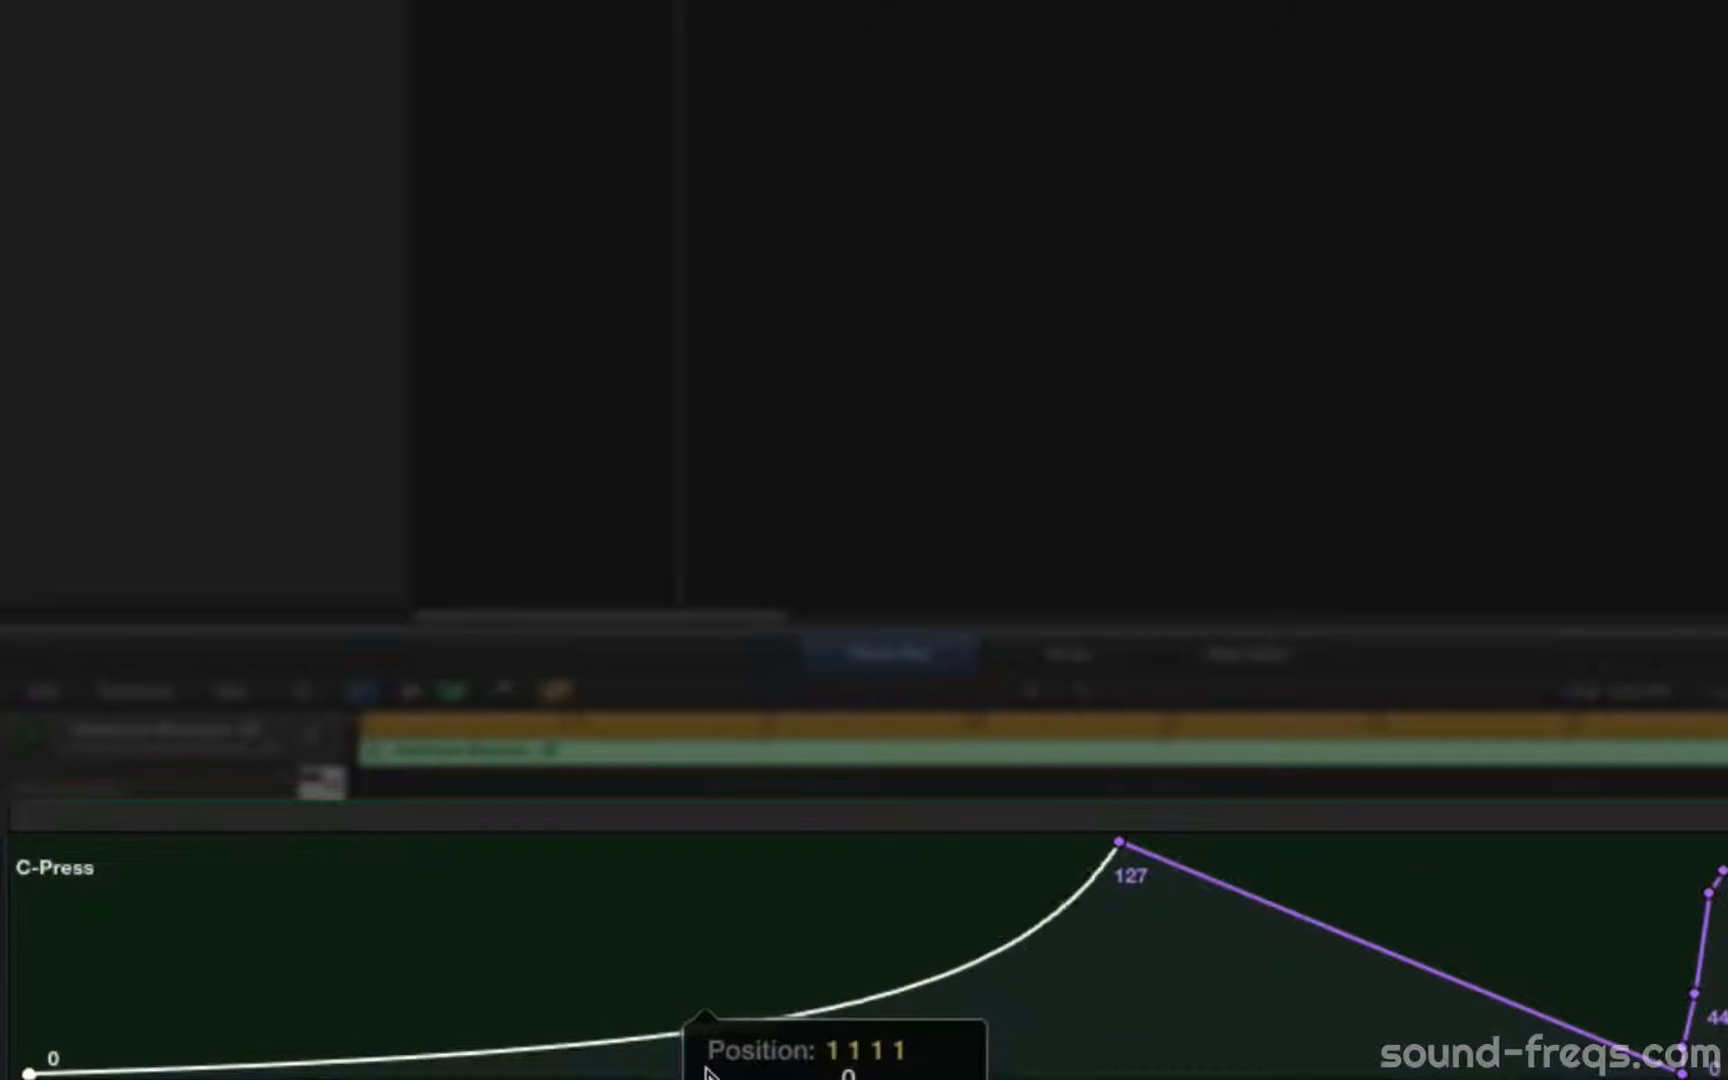
pyautogui.moveTo(1121, 838); pyautogui.dragTo(716, 810)
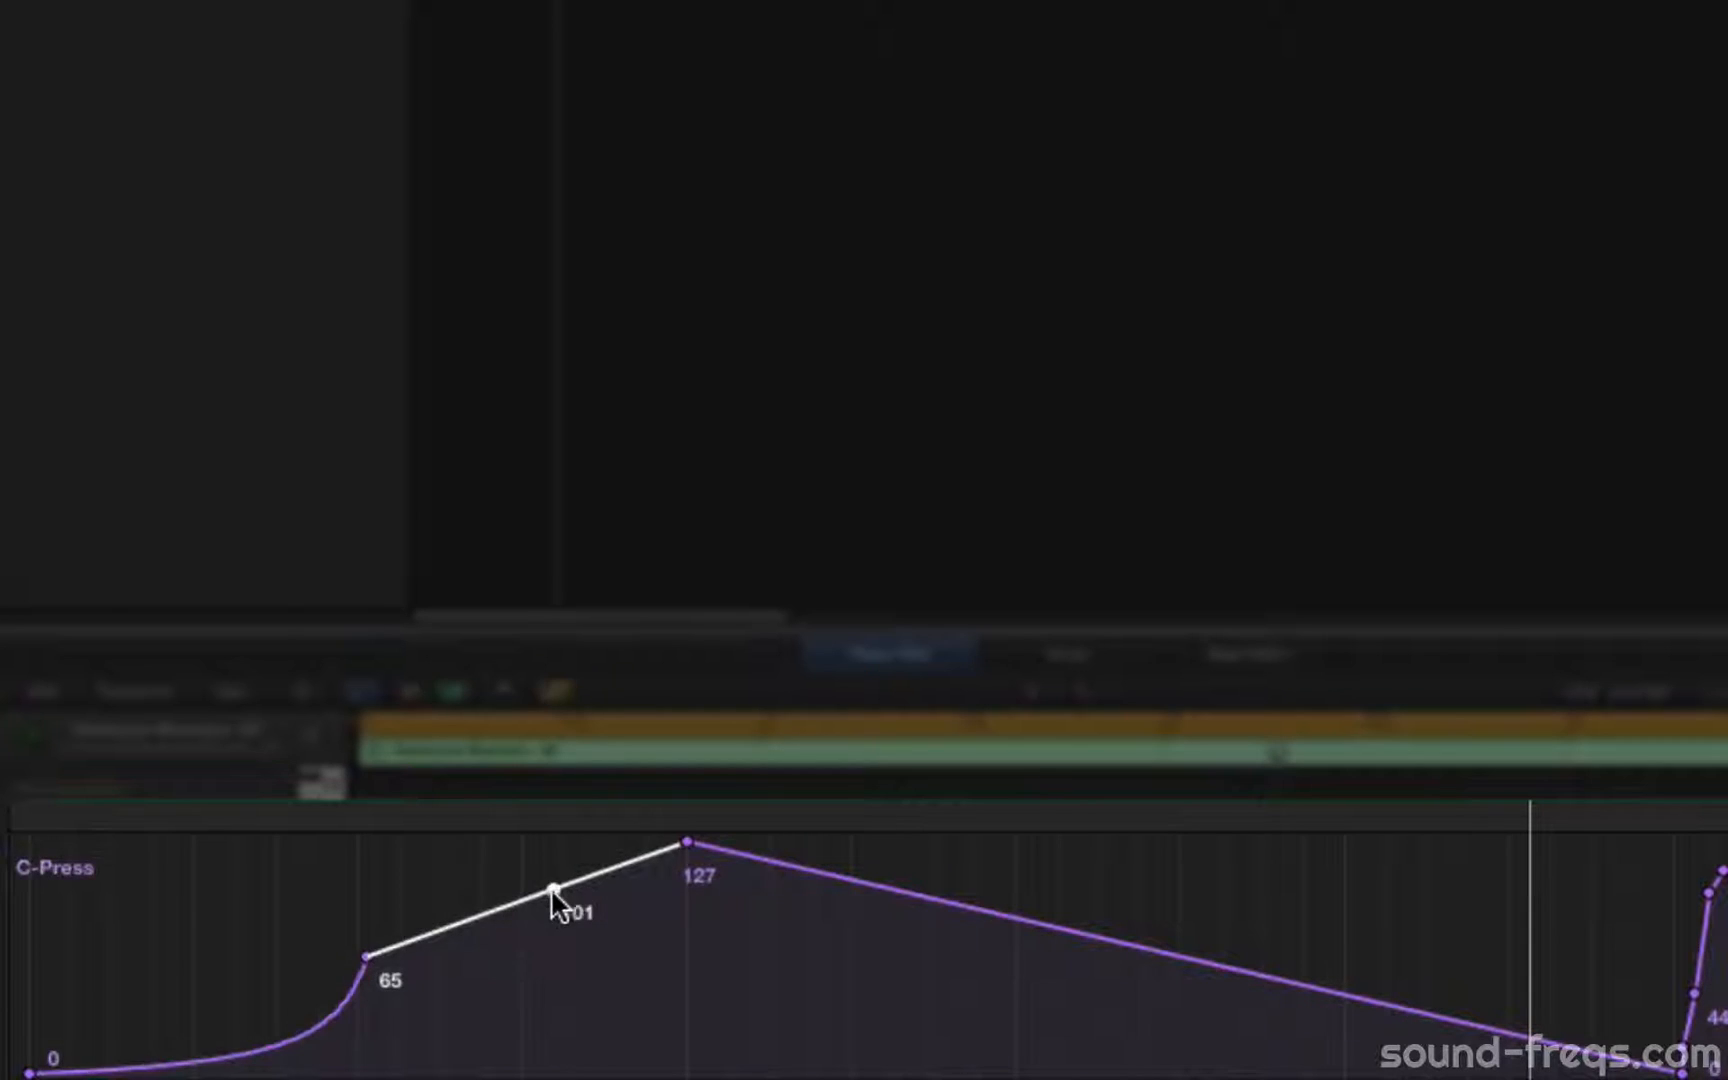
pyautogui.moveTo(554, 890); pyautogui.dragTo(554, 1067)
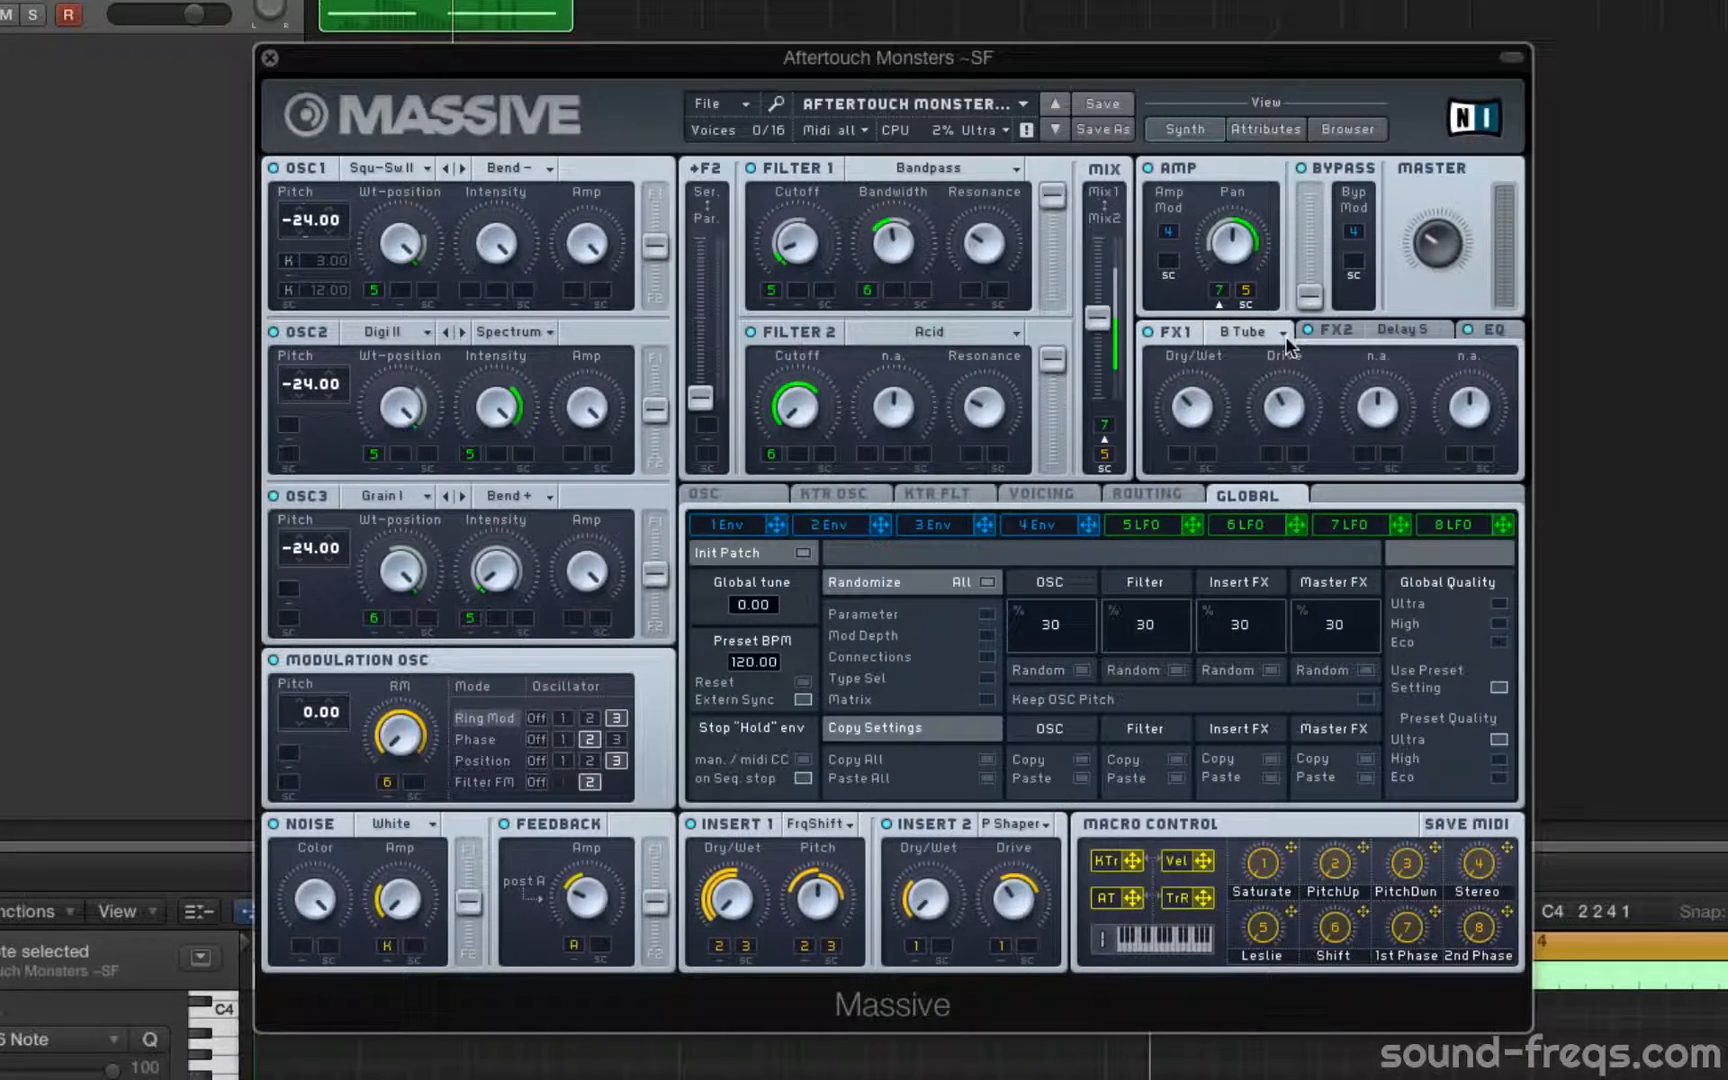
# Switch Massive's effects area to the EQ tab showing Low Shelf, Boost, Frequency, High Shelf
pyautogui.click(1494, 330)
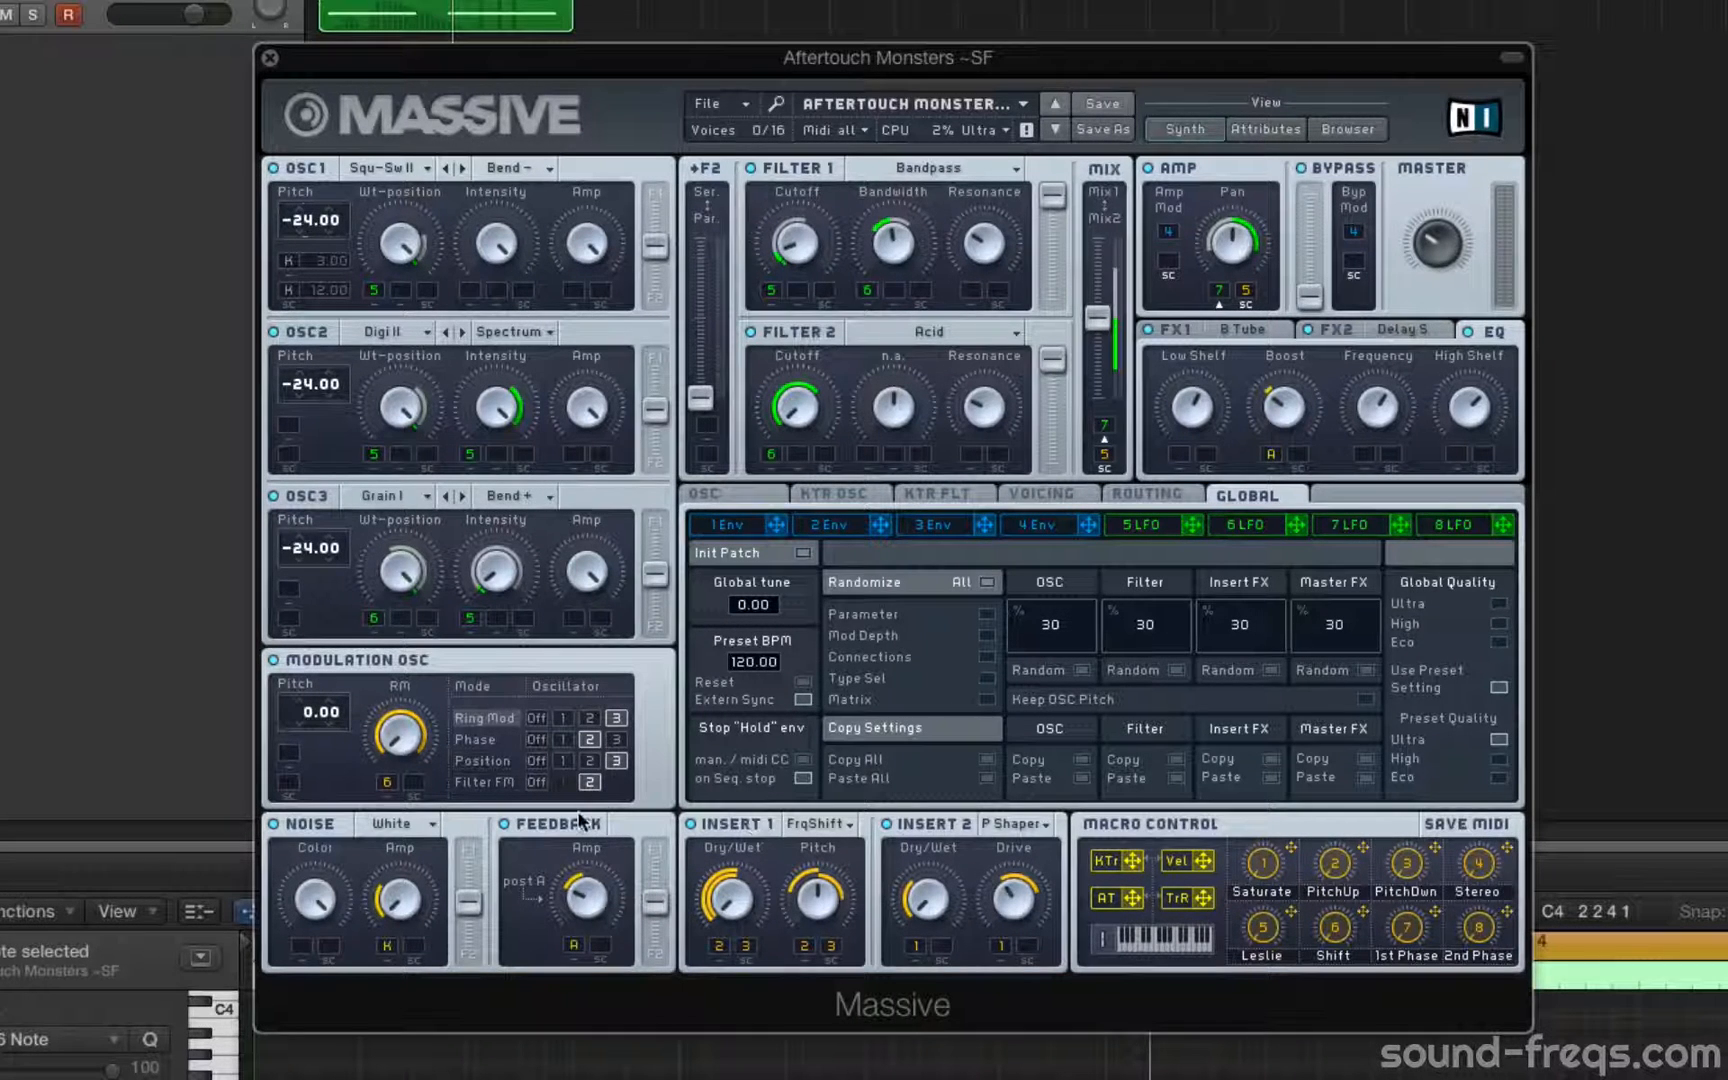
pyautogui.moveTo(1276, 137)
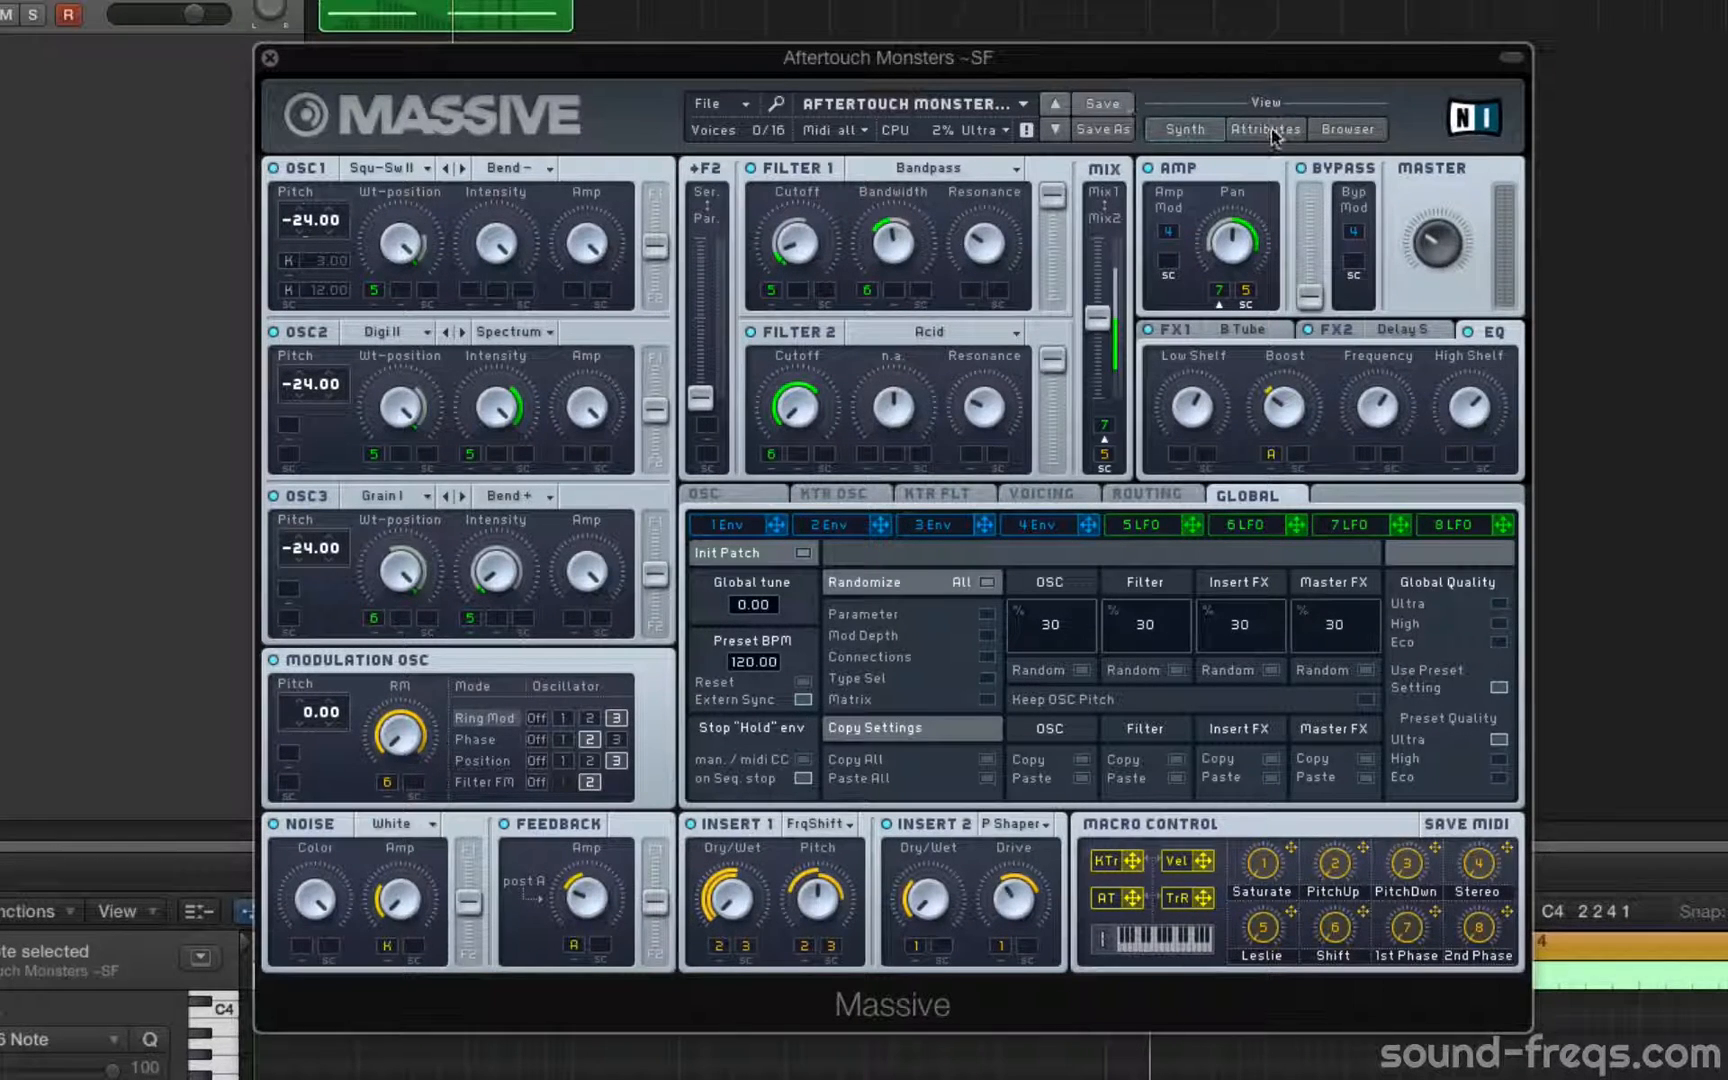
# View the preset's Attributes (EDM Vol. 1 bank, aftertouch comment), then return to the synth panel
pyautogui.click(1264, 129)
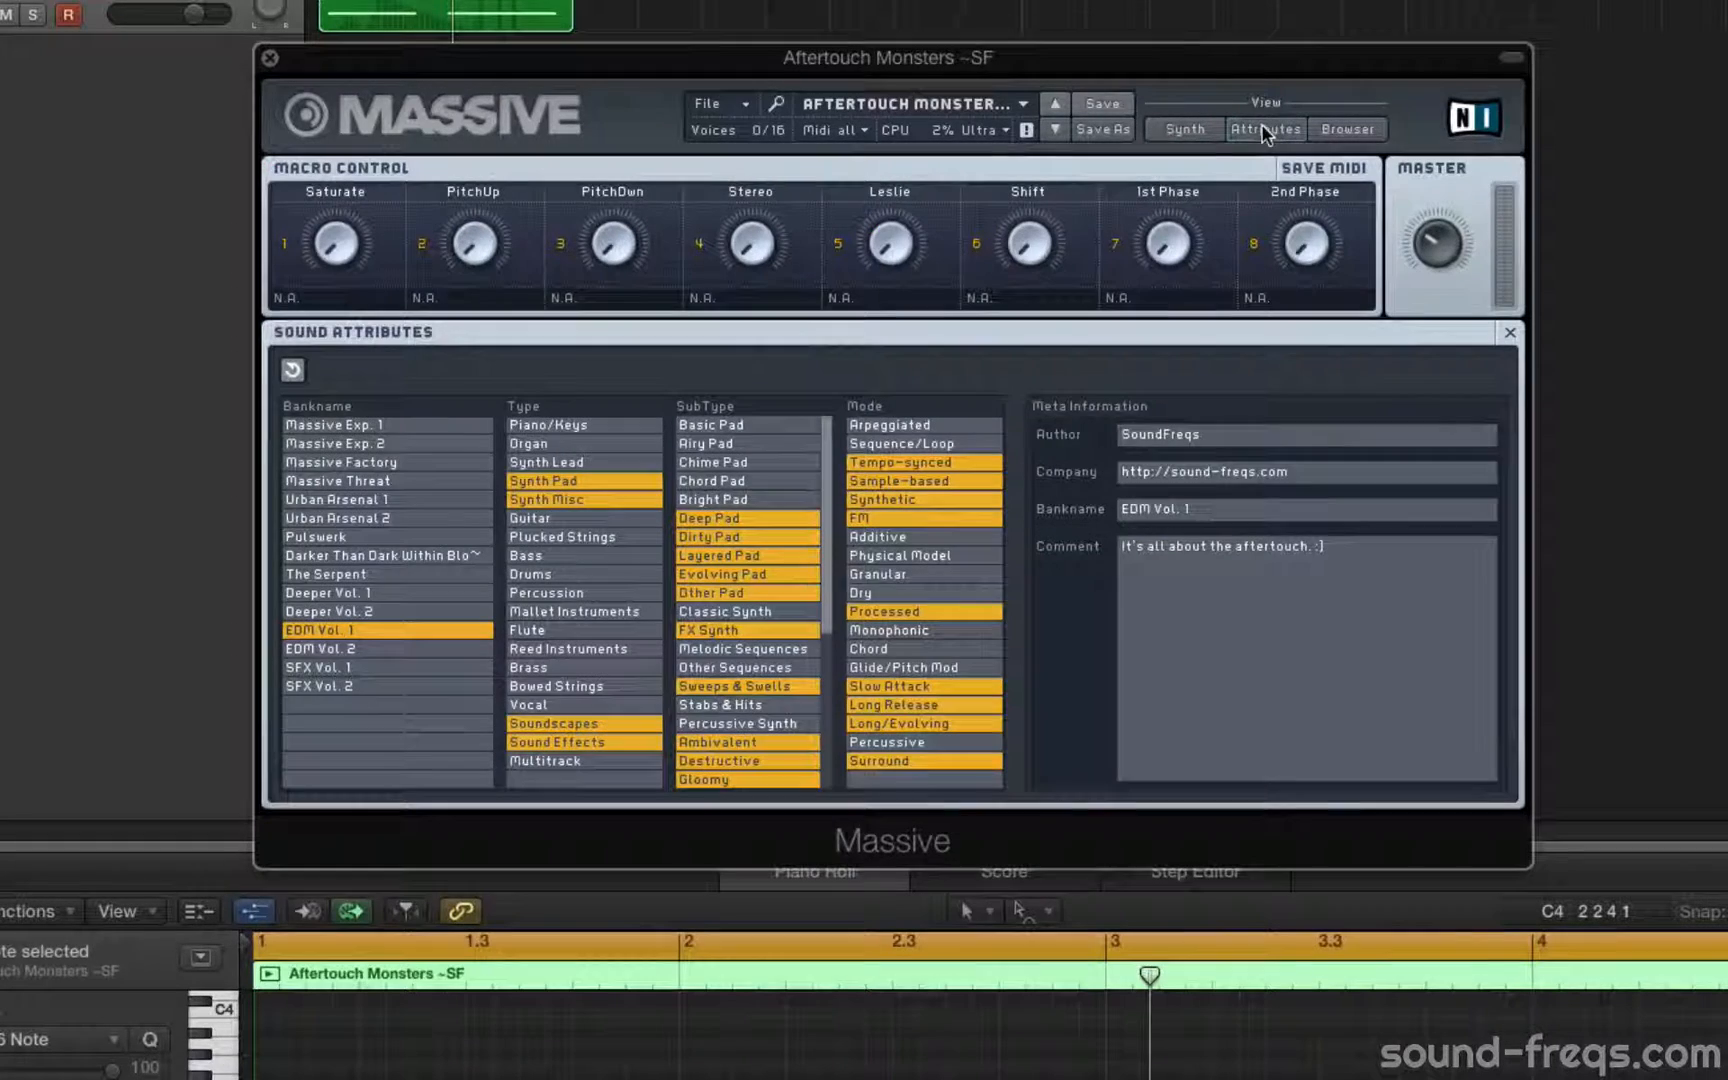
pyautogui.moveTo(1315, 603)
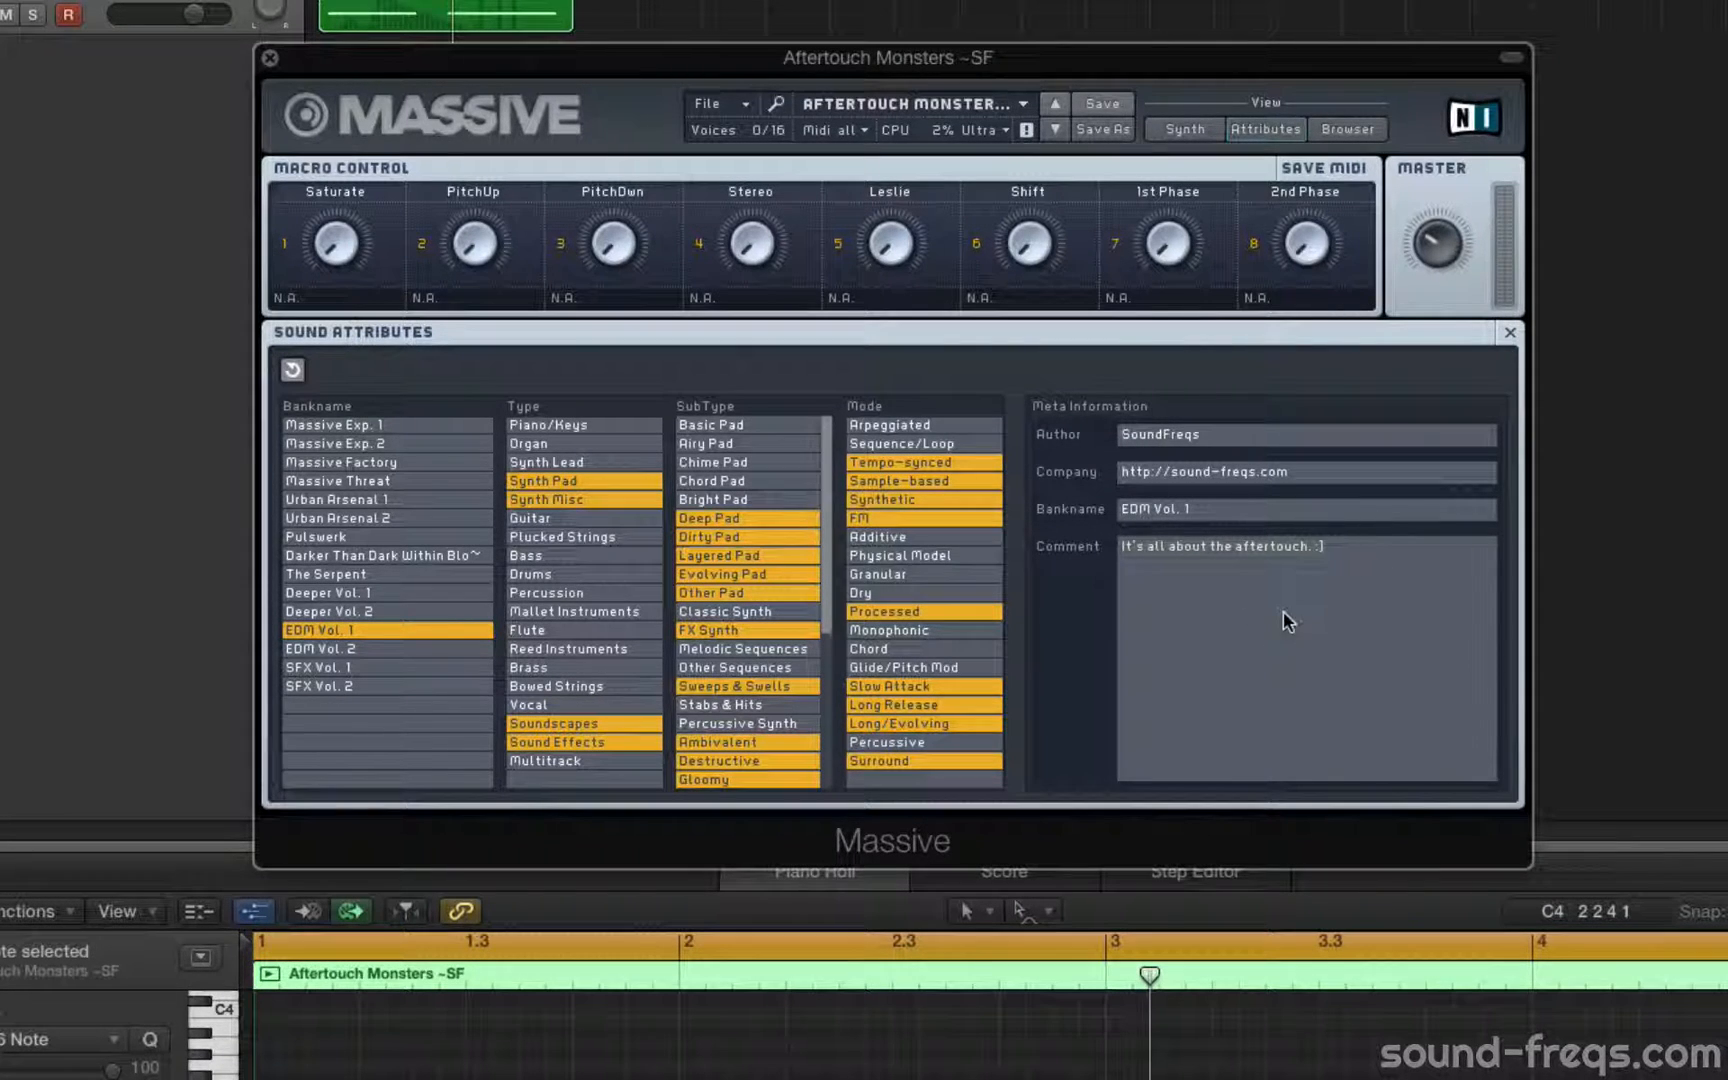
pyautogui.click(1182, 129)
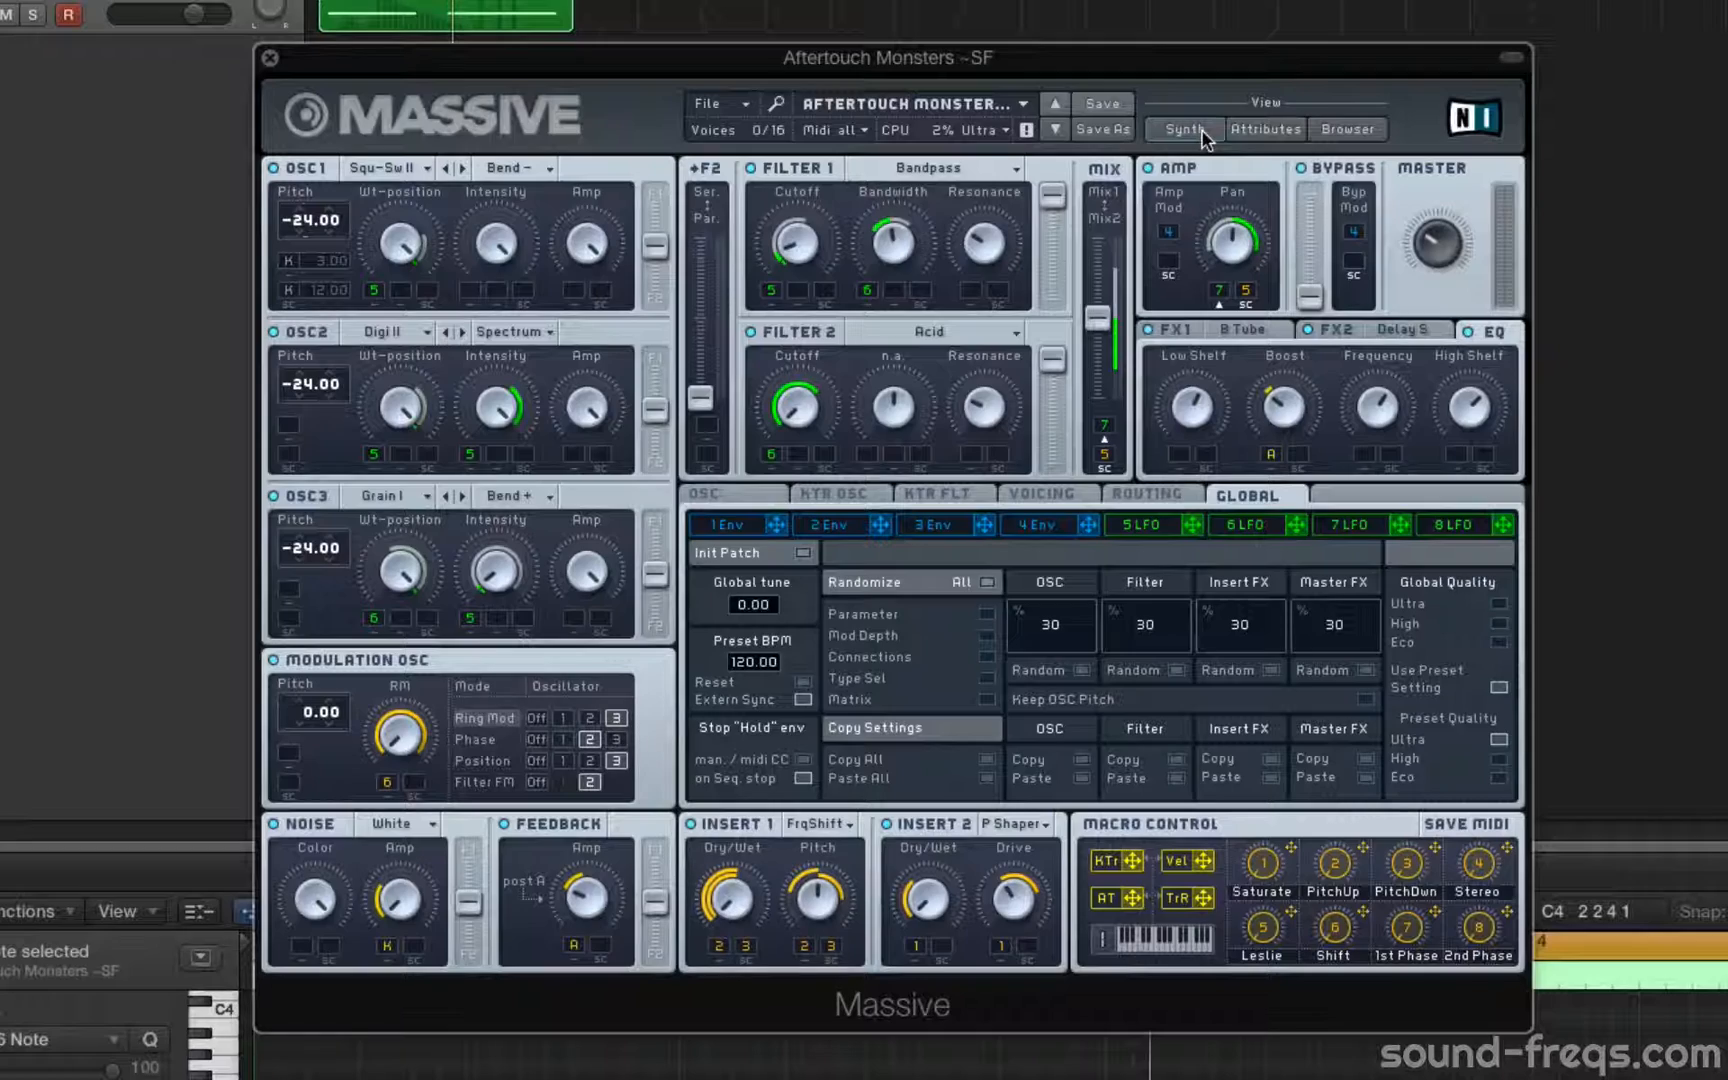
pyautogui.moveTo(1174, 964)
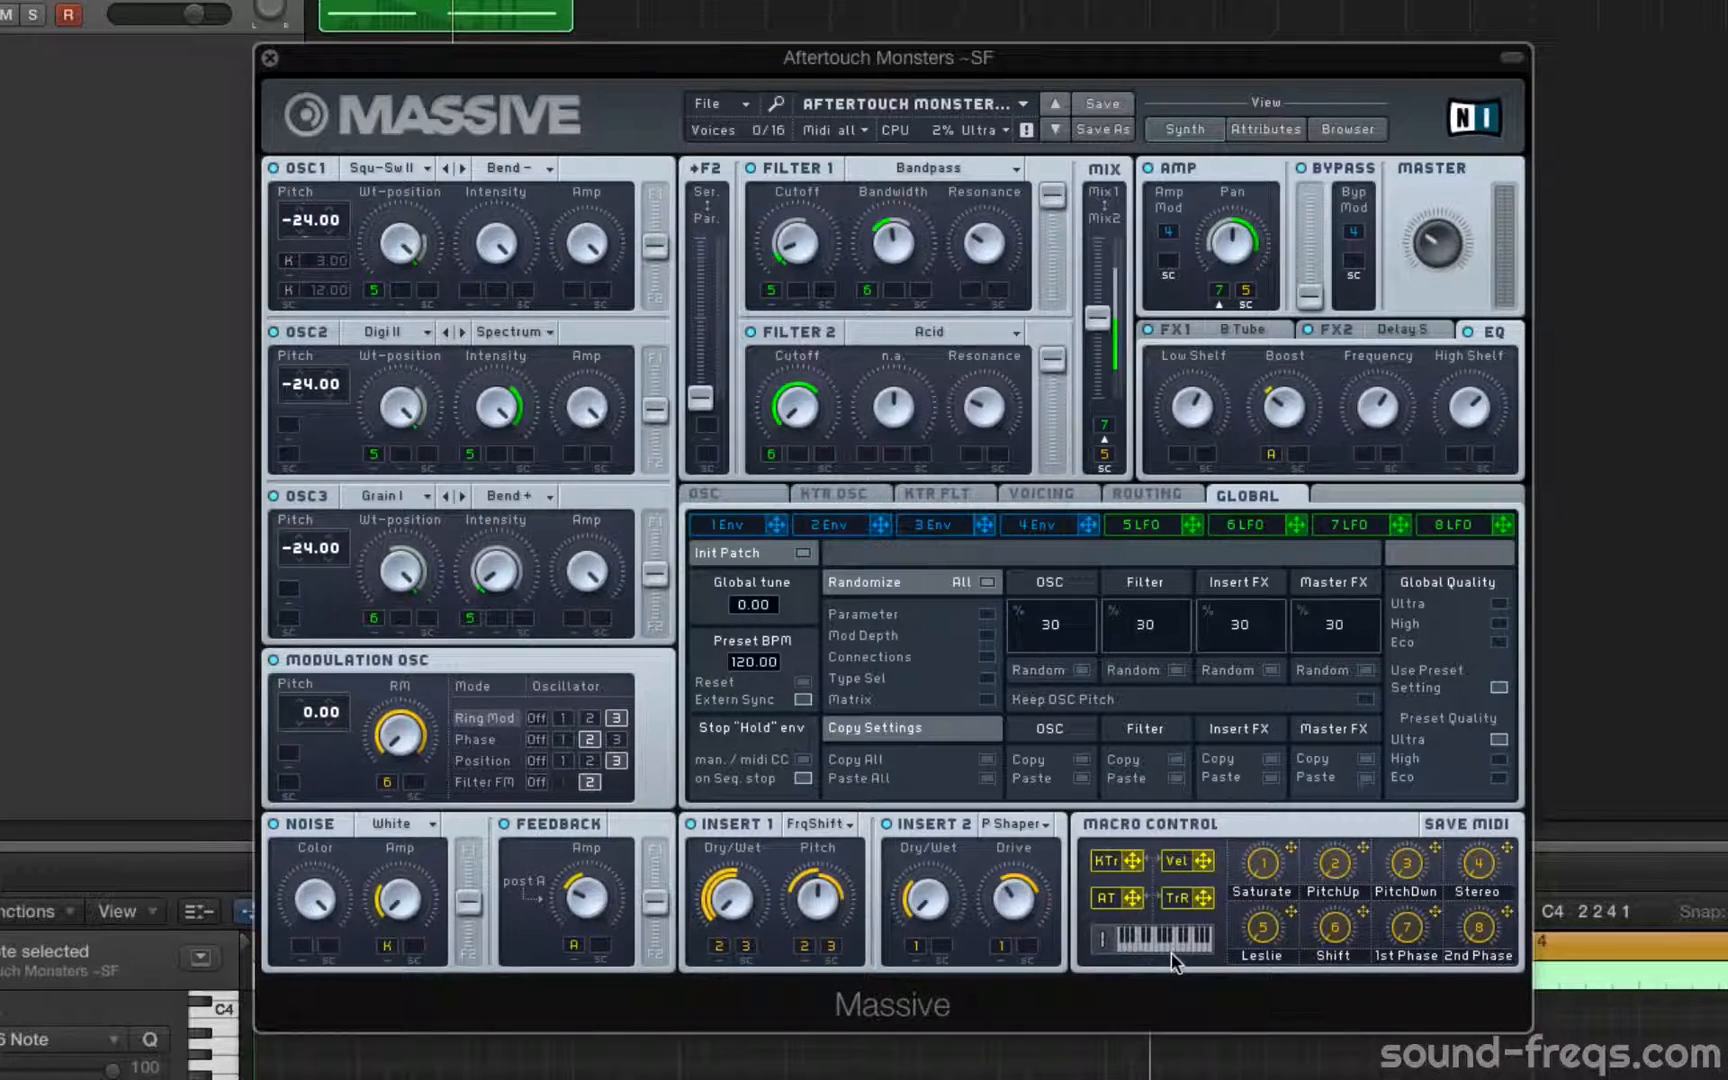
pyautogui.moveTo(871, 461)
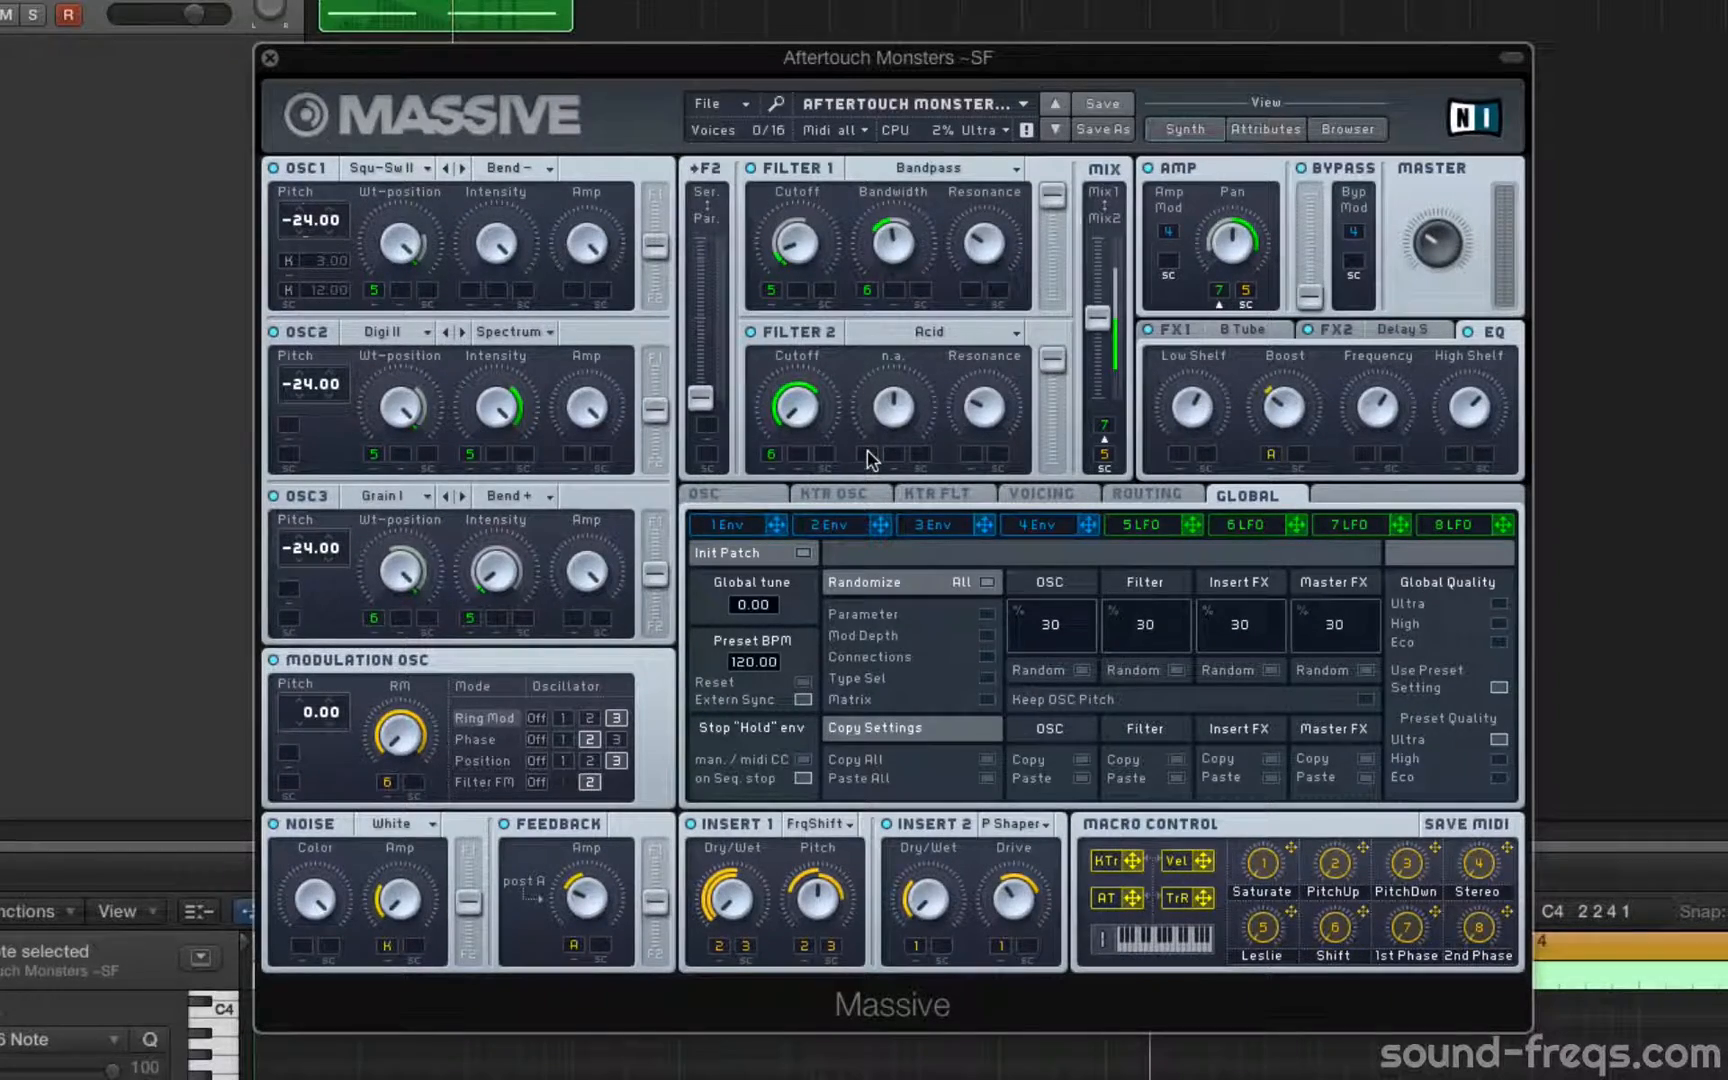